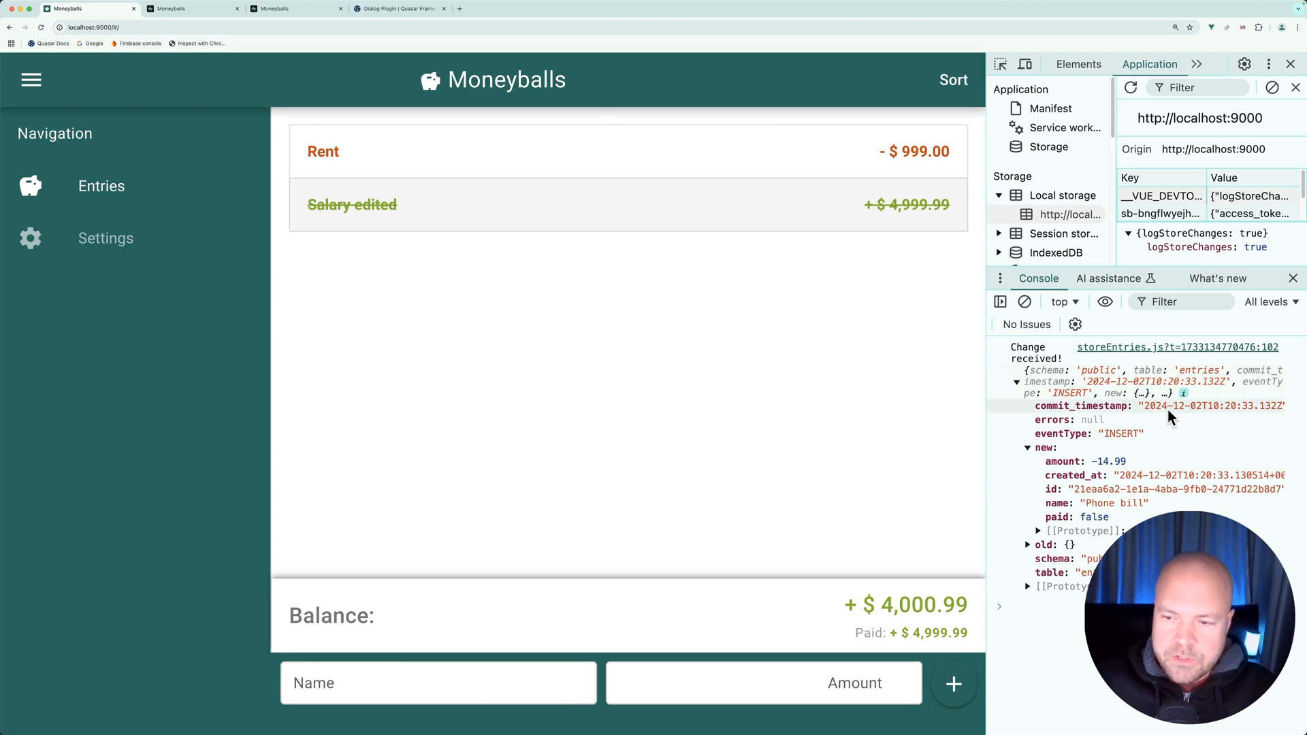
mouse_move(1108, 475)
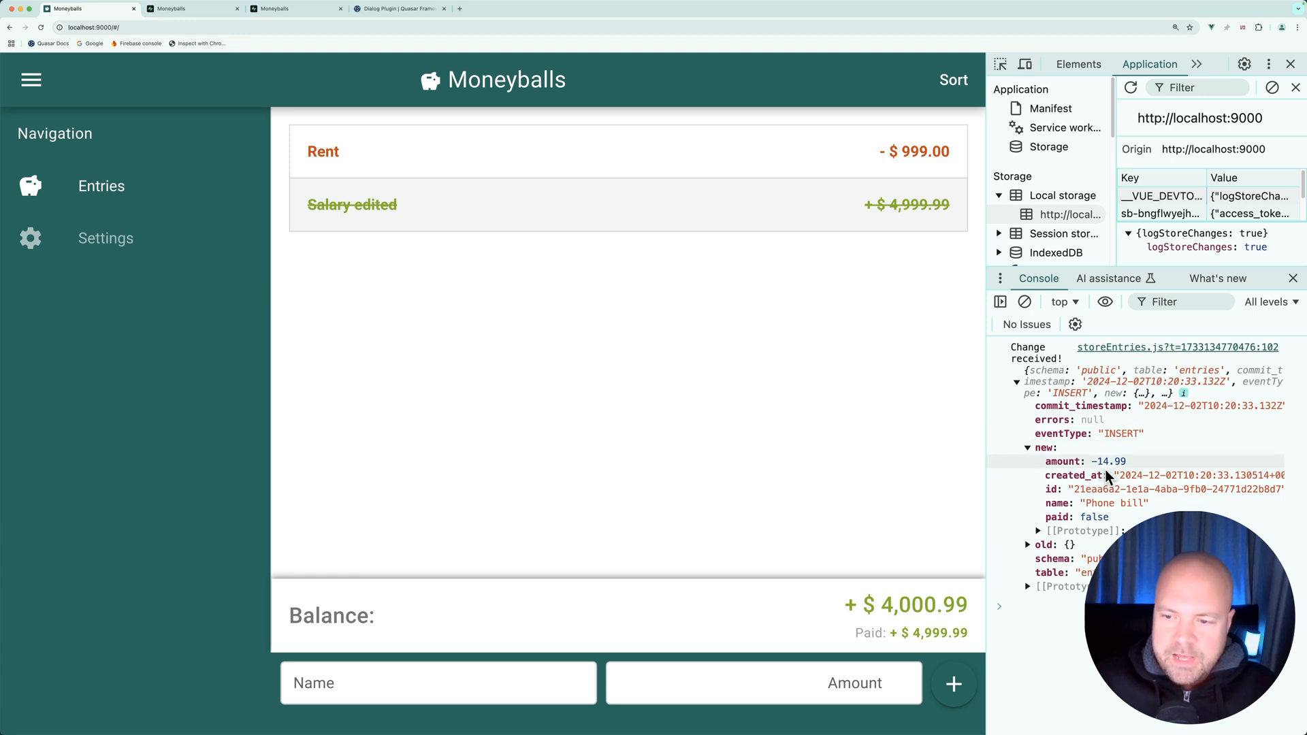
mouse_move(792, 320)
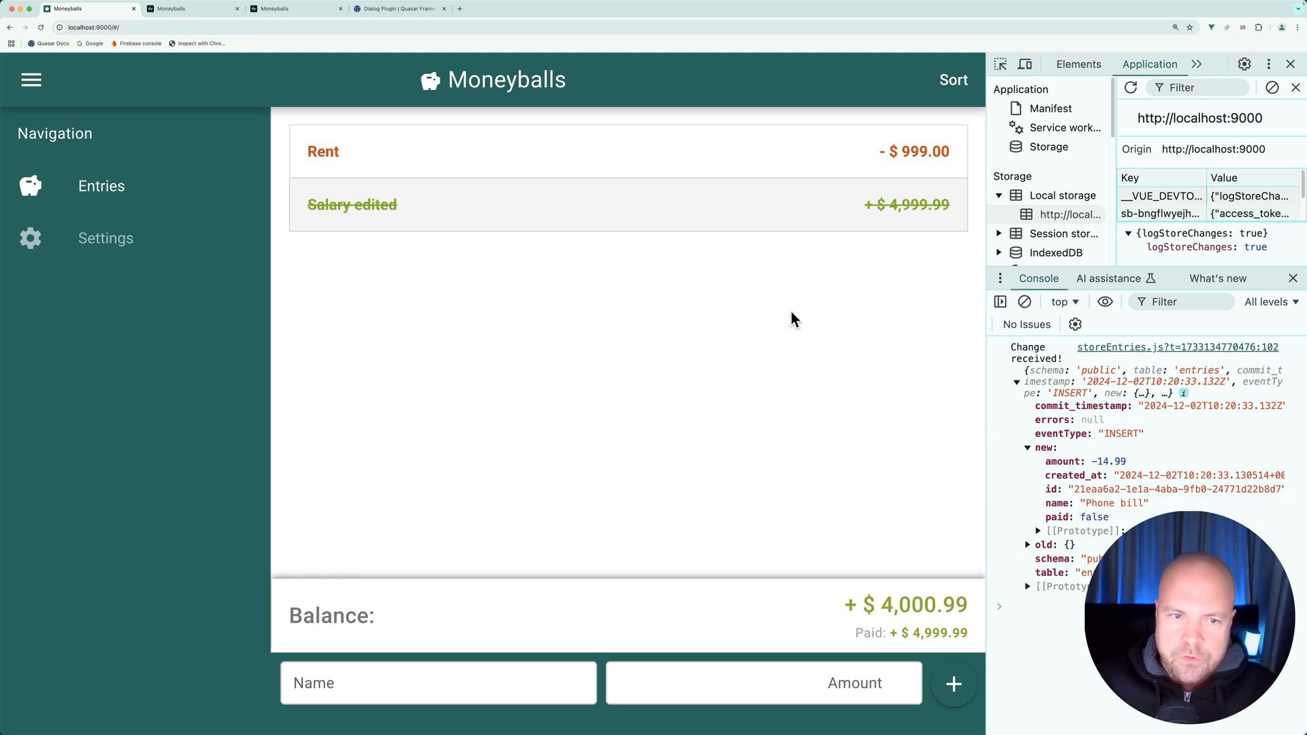
mouse_move(629, 163)
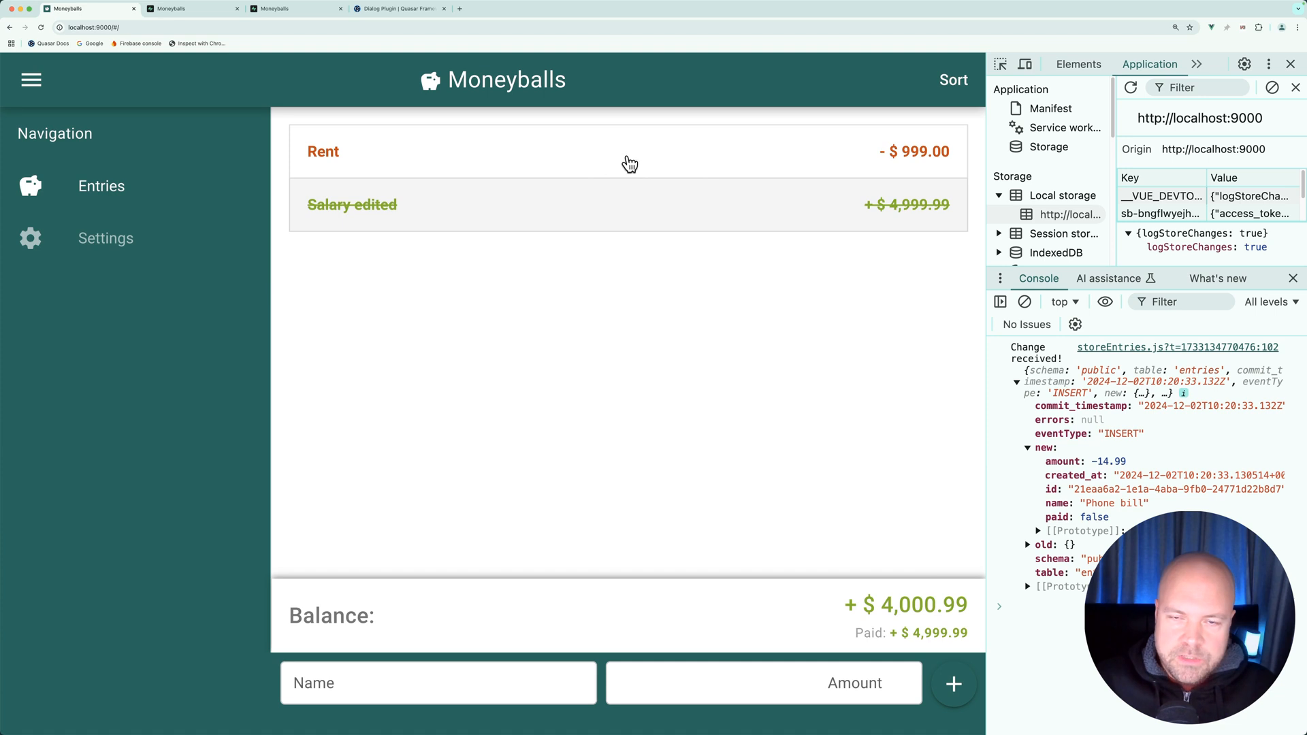
mouse_move(713, 304)
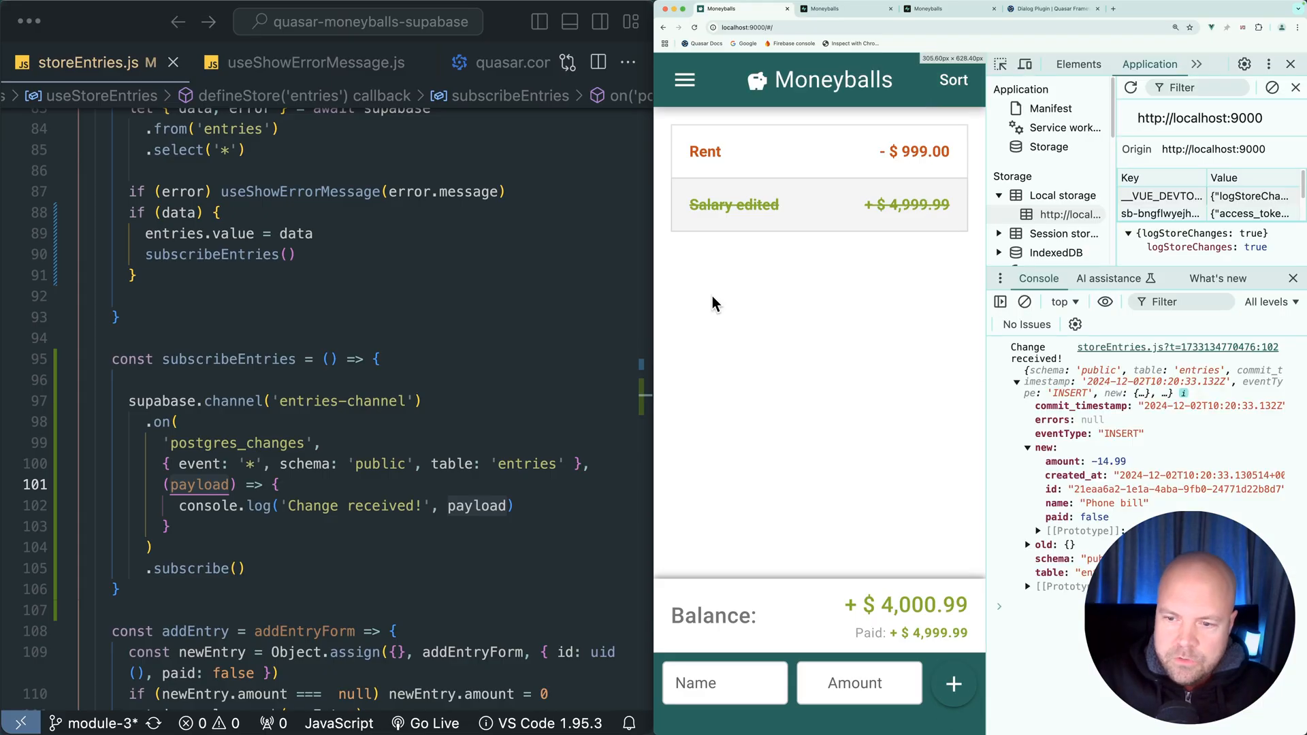
mouse_move(341, 281)
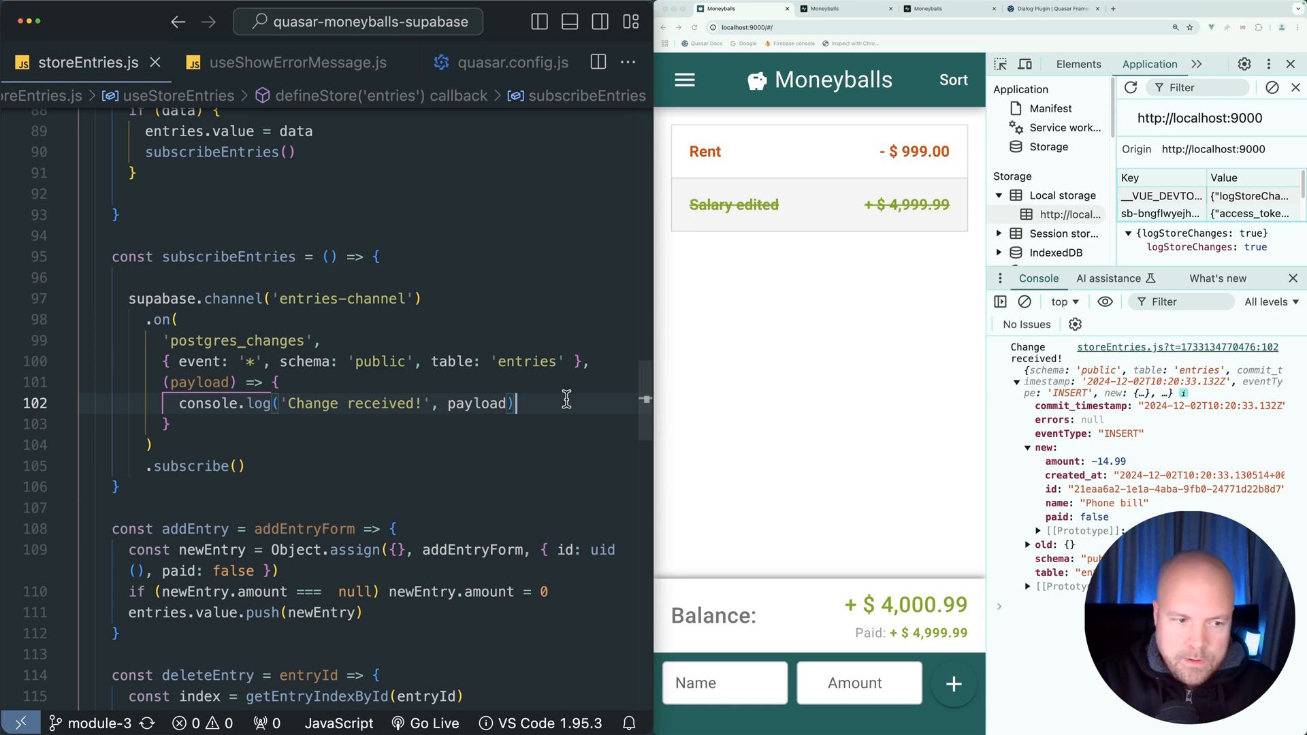
Add an if (payload.eventType === 'INSERT') check inside the subscription callback.
key("Enter")
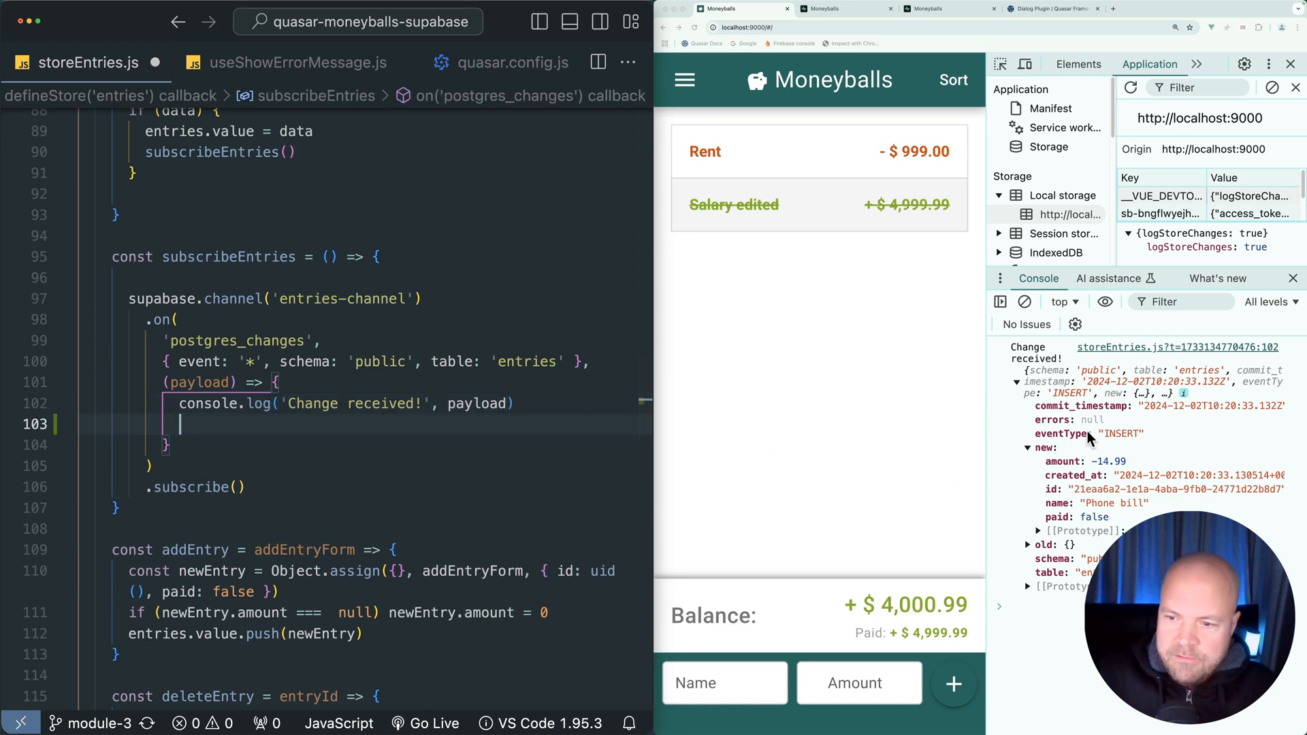
mouse_move(698, 420)
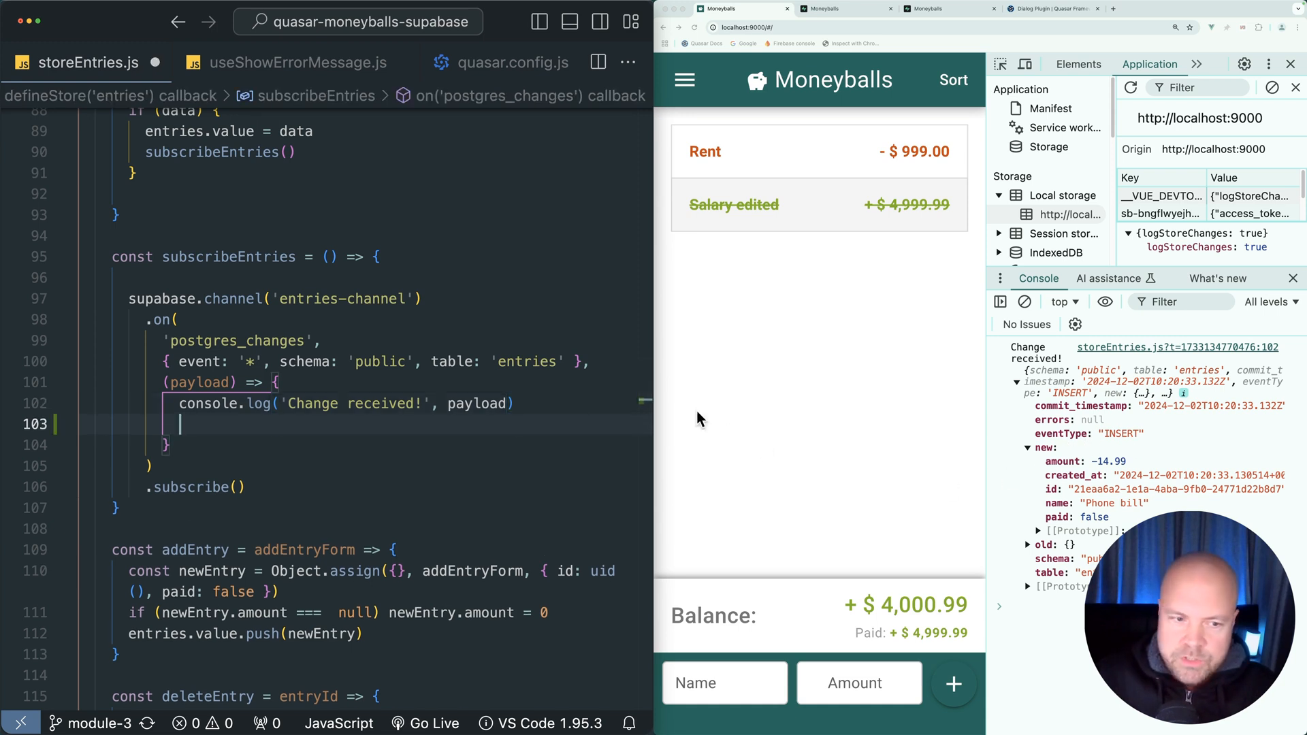
type("if")
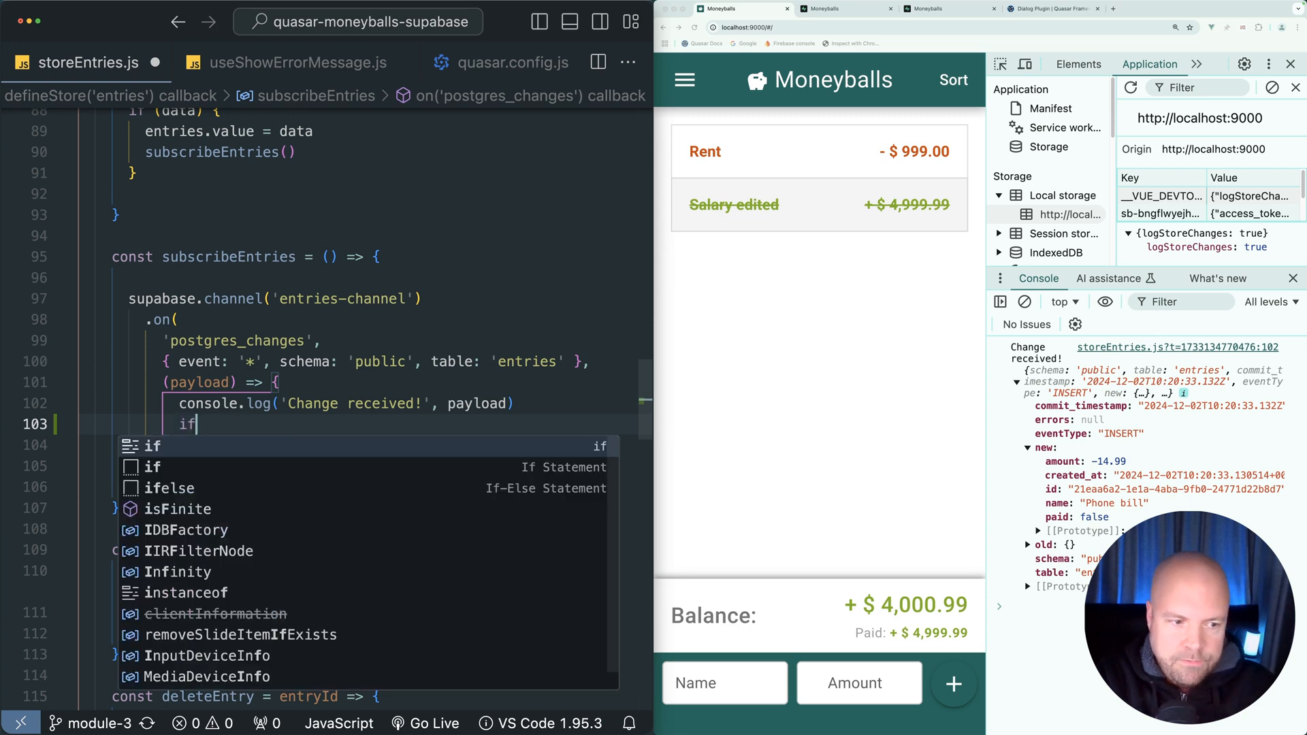
type("(payload.even")
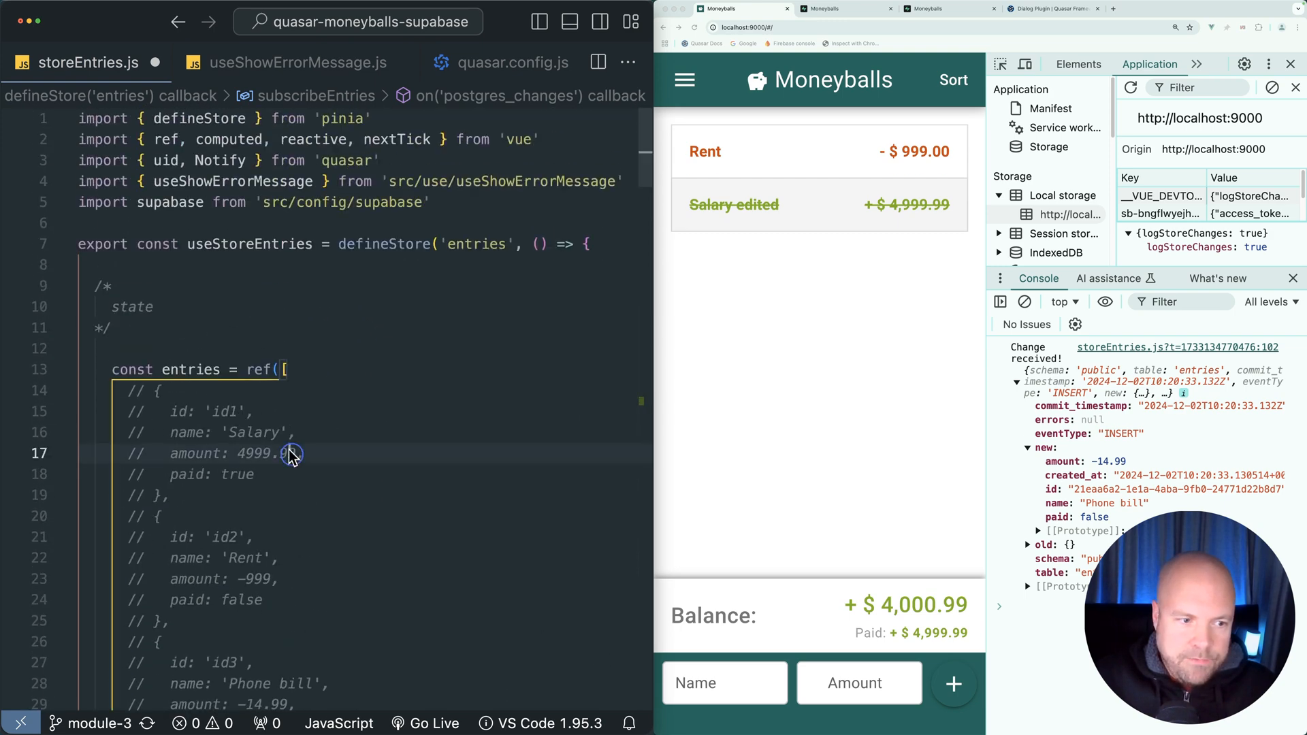
scroll("down", 3)
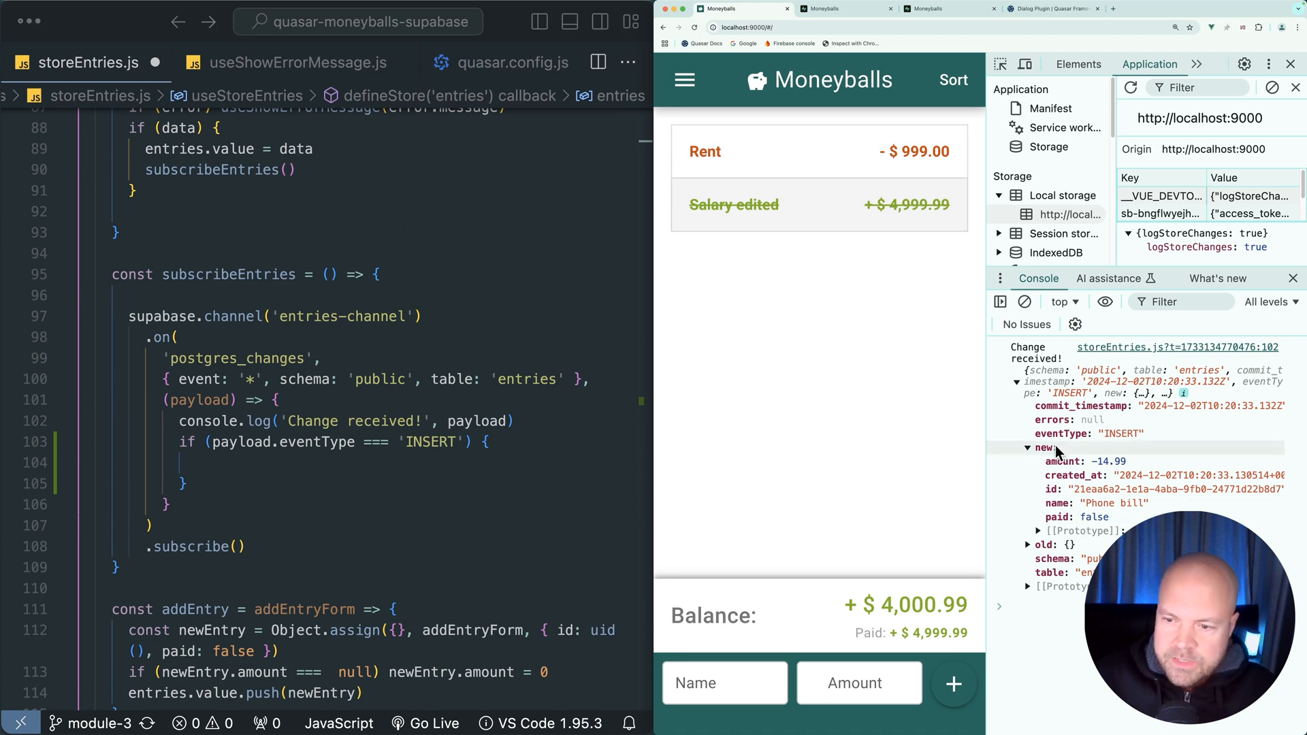
mouse_move(1122, 441)
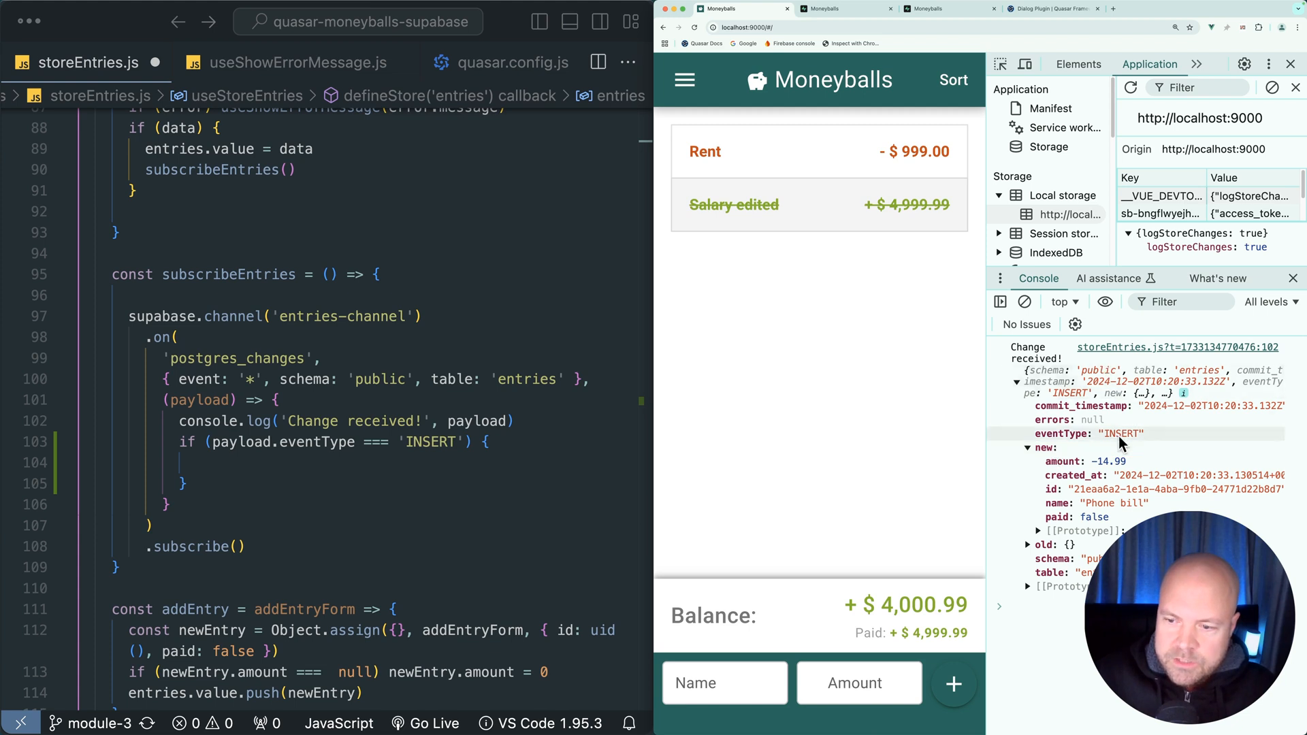
mouse_move(1157, 457)
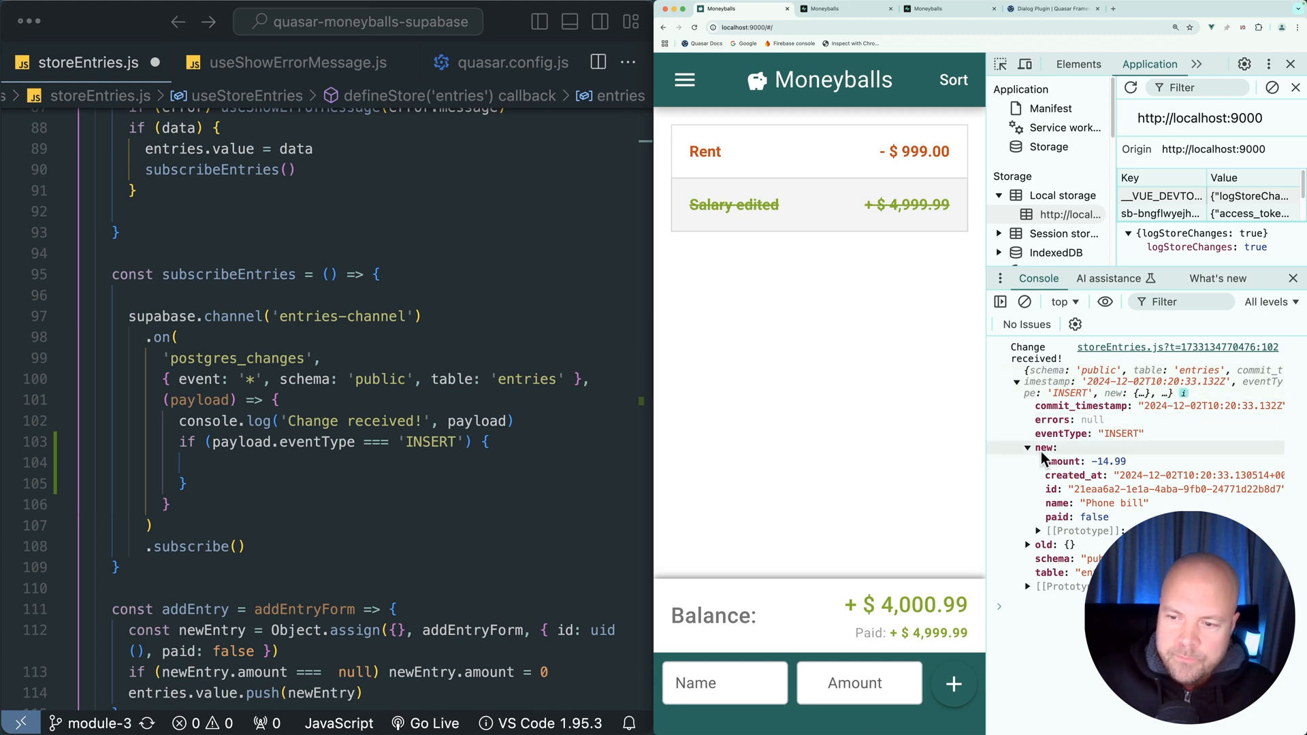
mouse_move(213, 471)
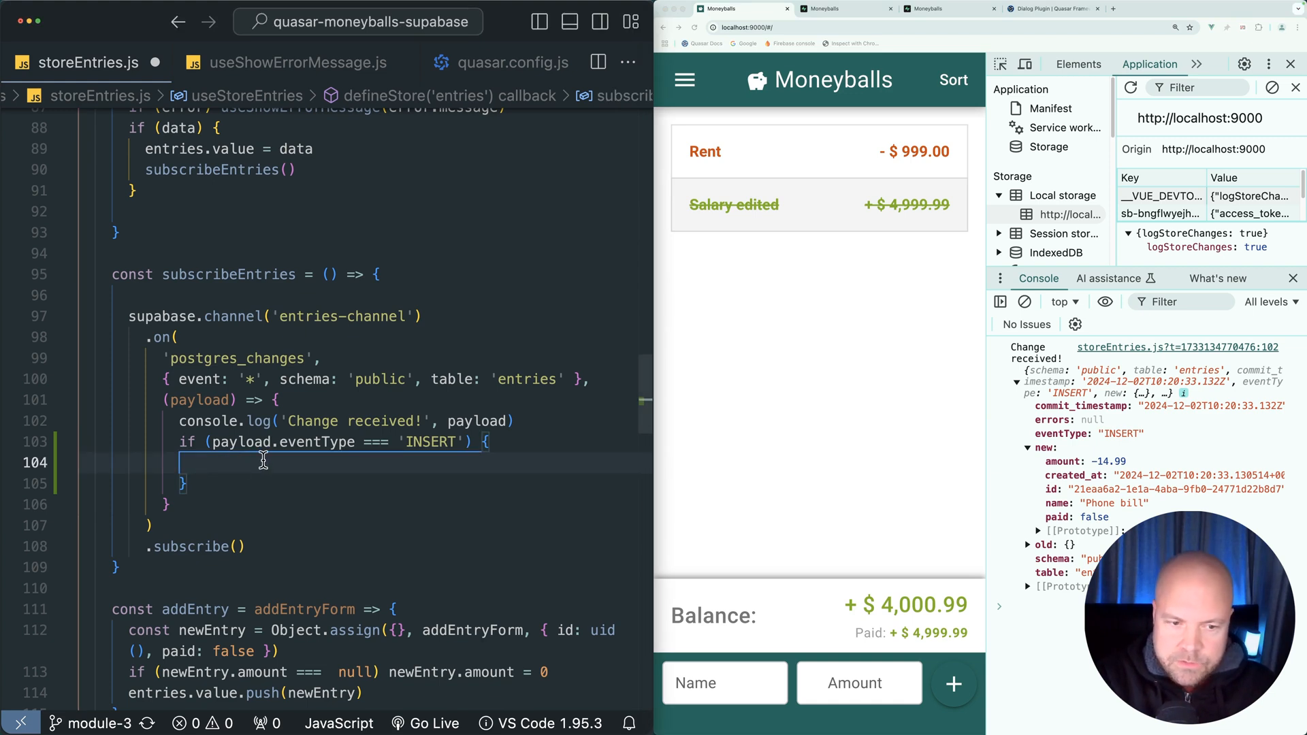
Inside the check, push payload.new onto entries.value so inserted rows join the list.
type("entries.value")
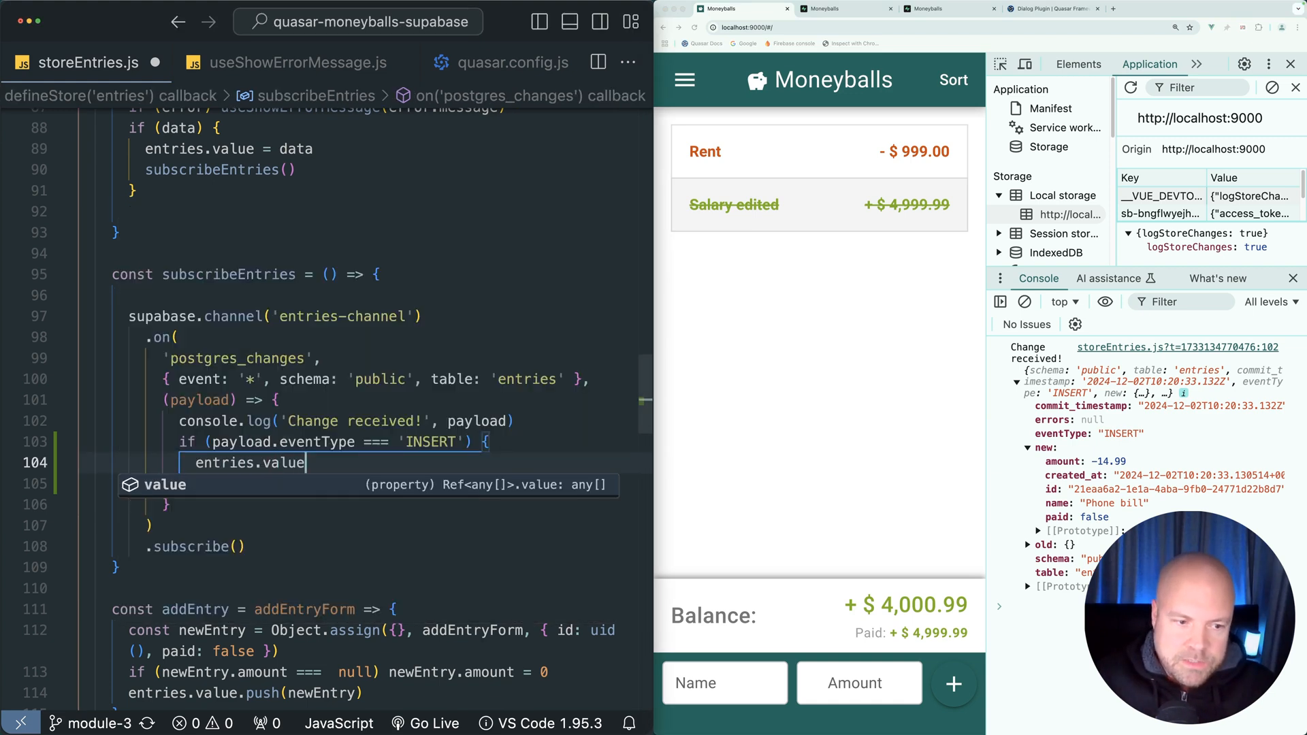
type(".push(")
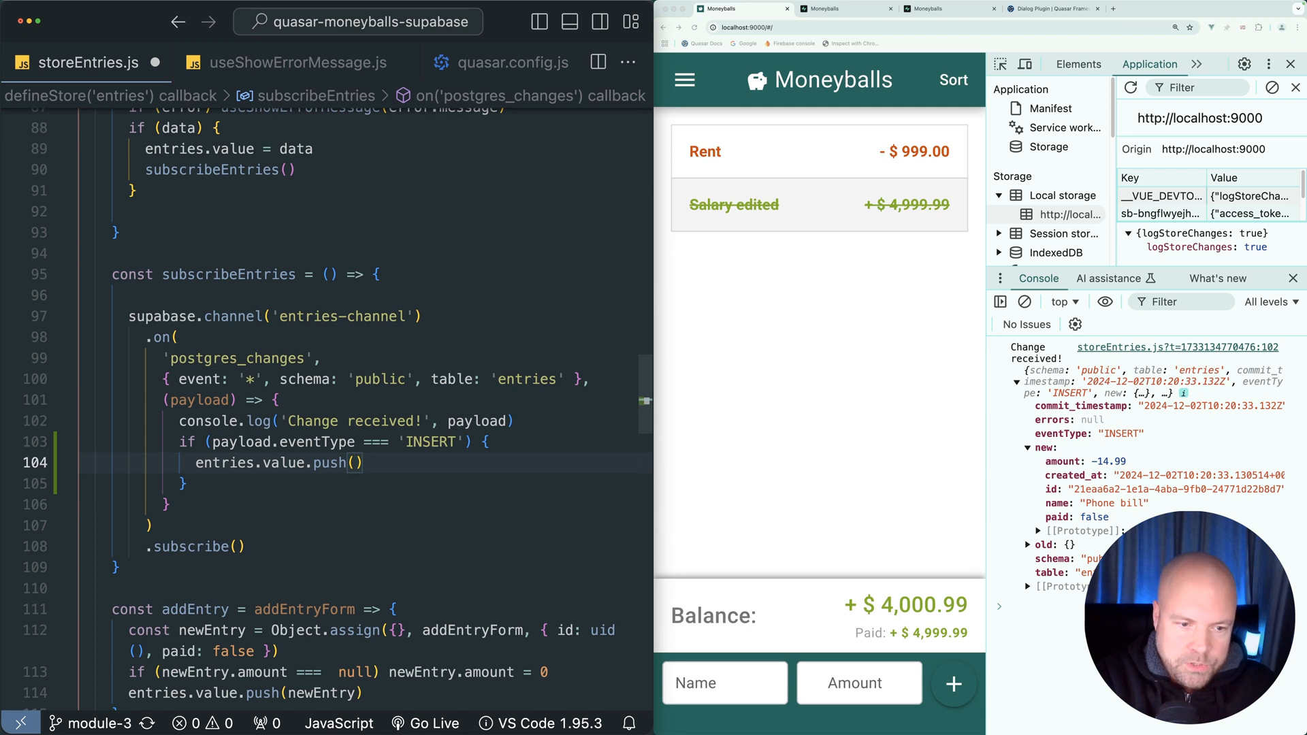
type("payload.new")
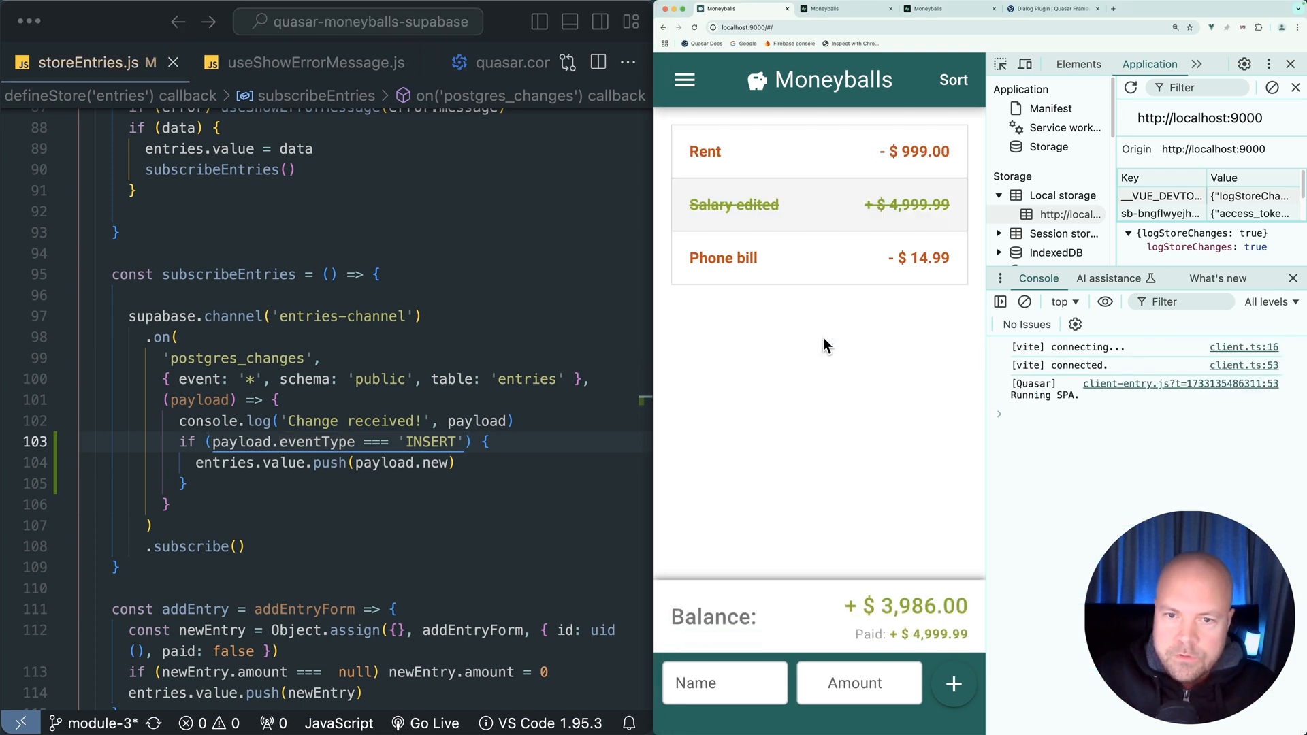
mouse_move(815, 348)
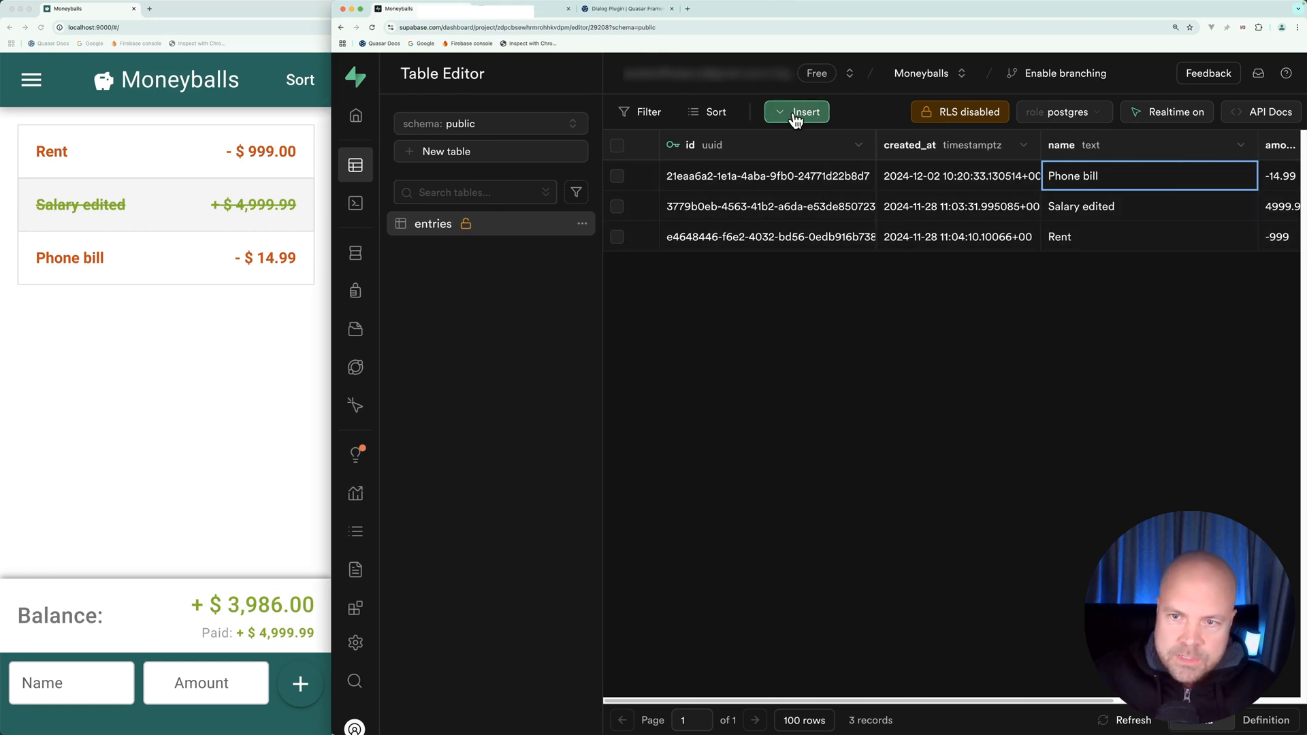
Insert a new entries row named 'Unknown' with amount 9 and save it.
left_click(796, 112)
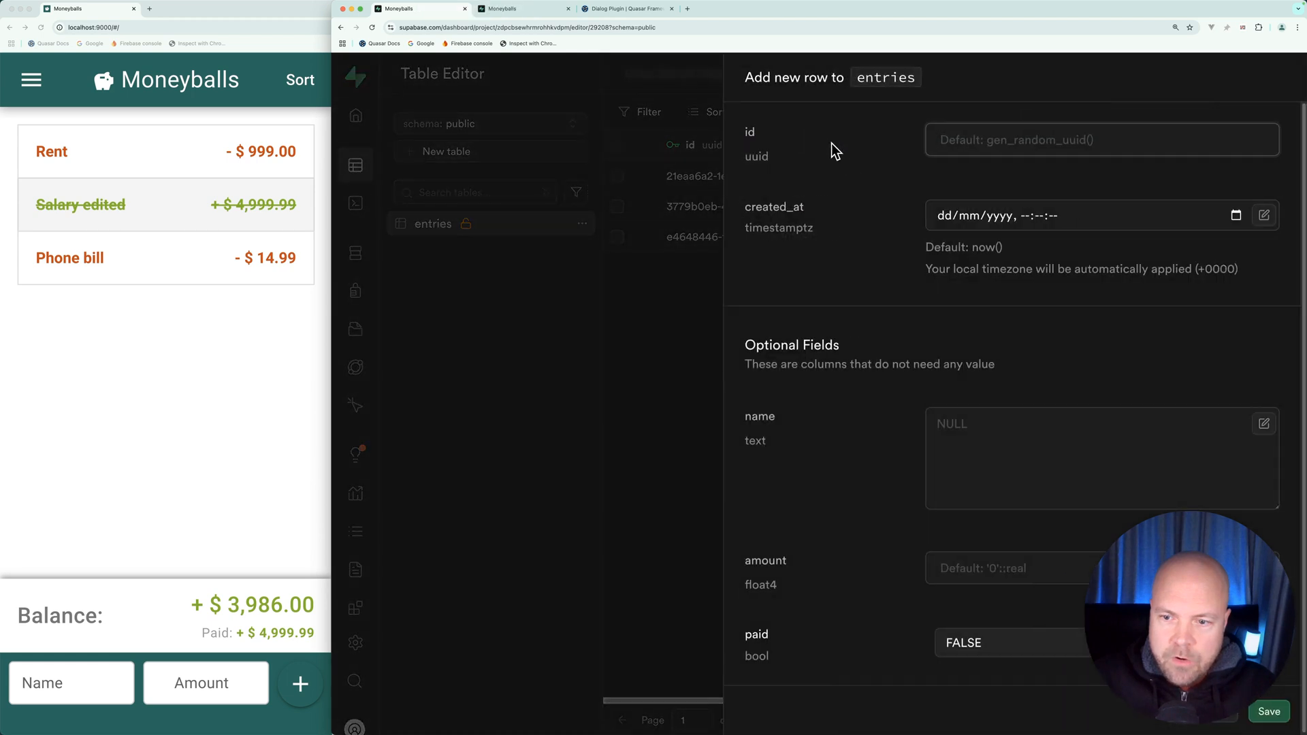
type("Unknown")
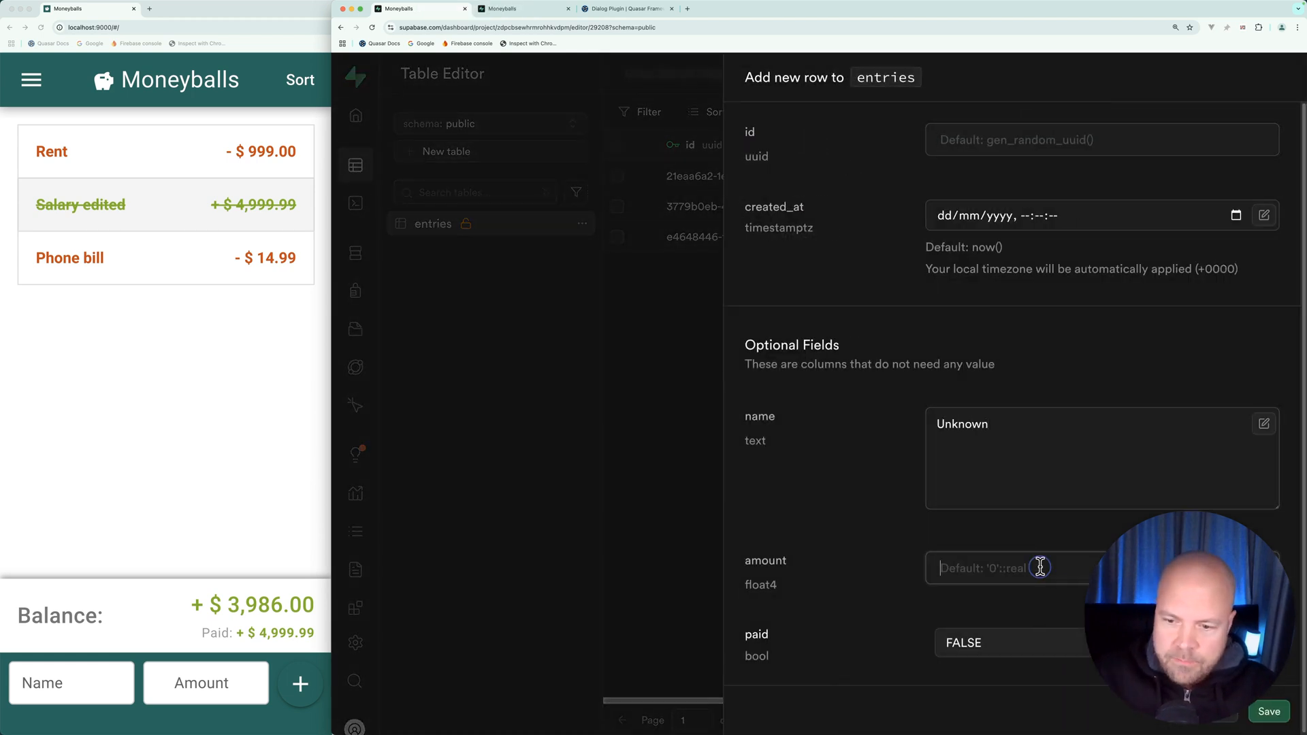
type("9")
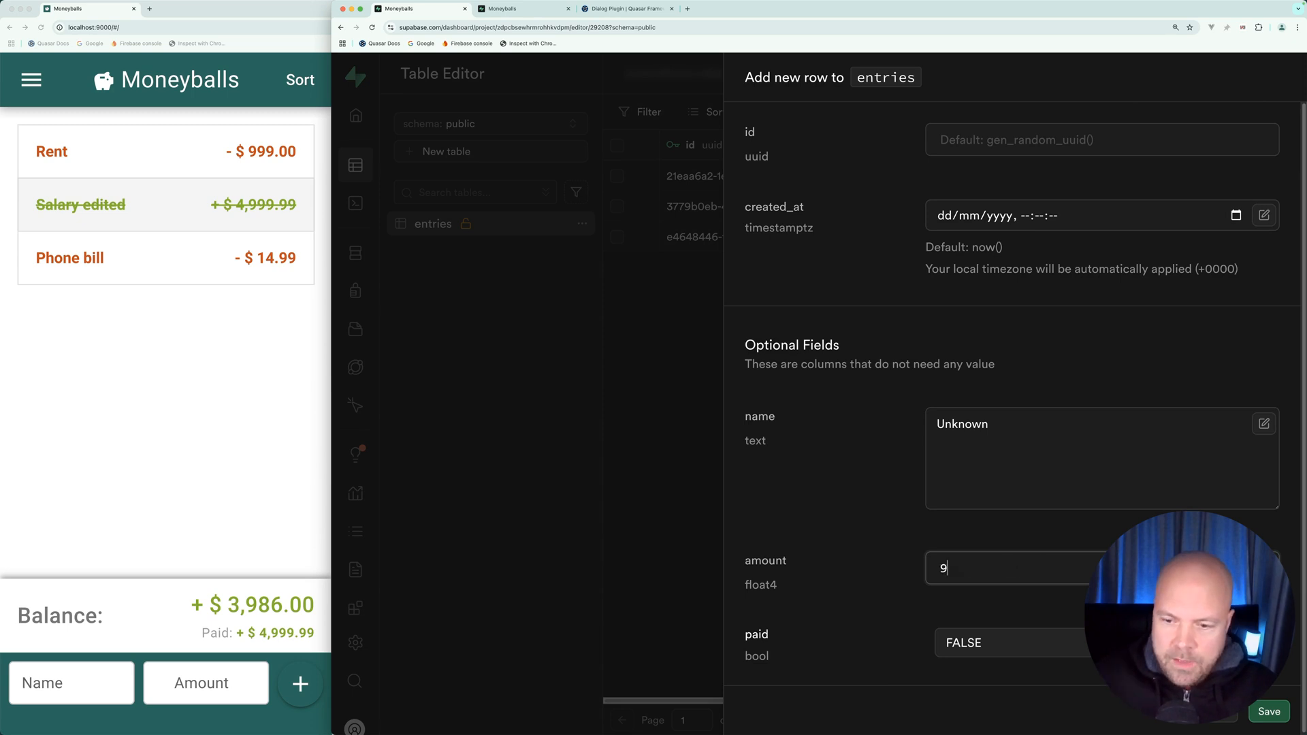
left_click(1269, 711)
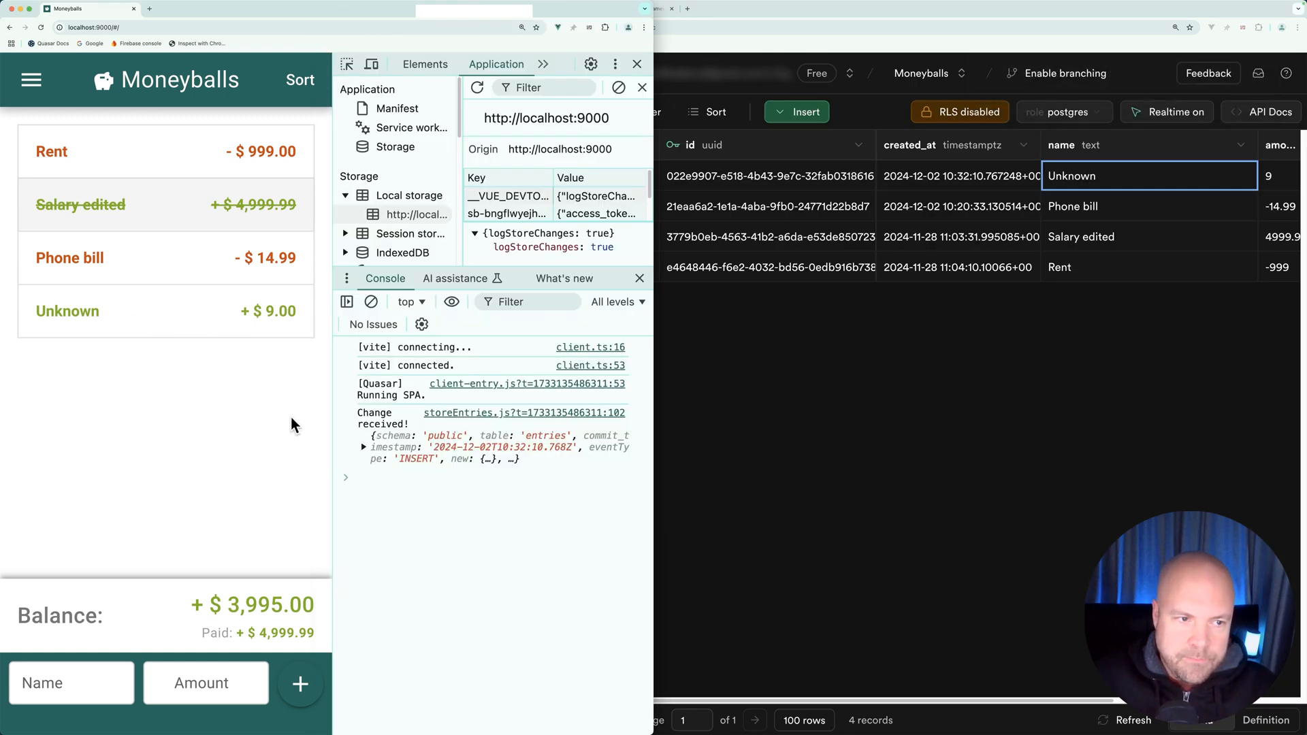
mouse_move(223, 318)
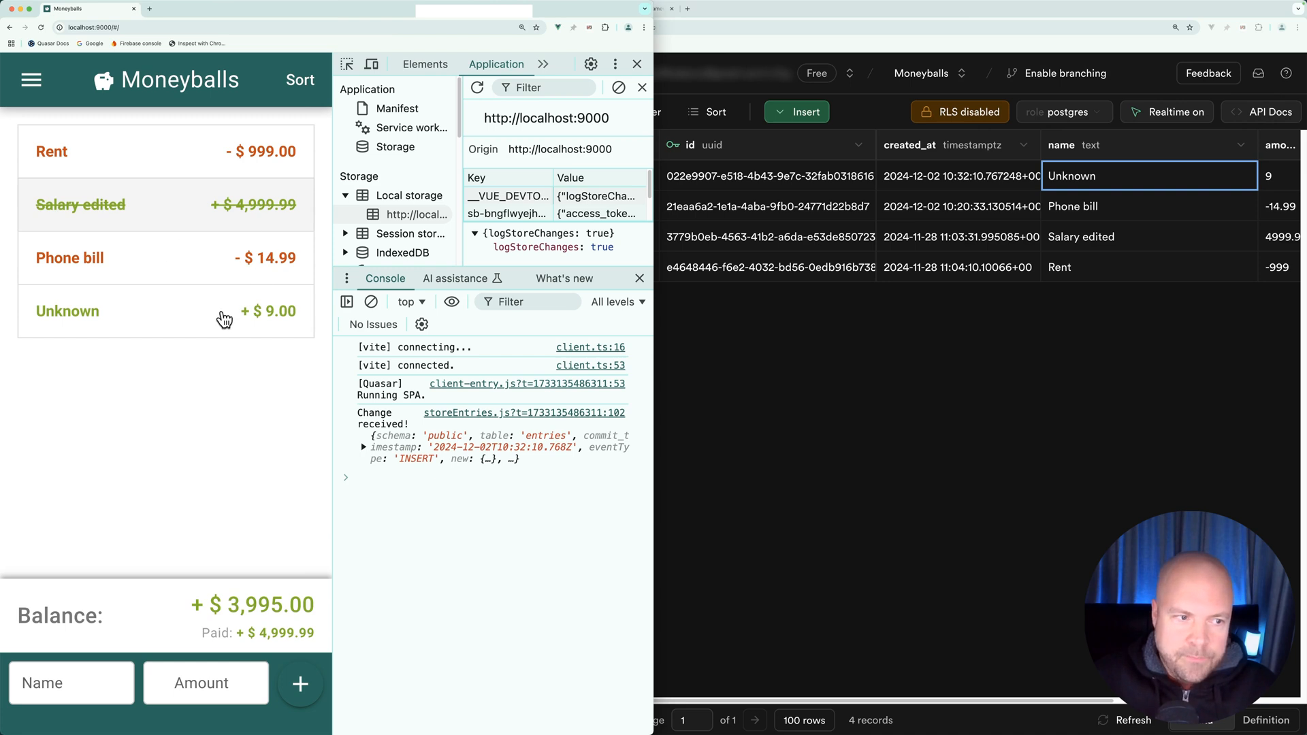